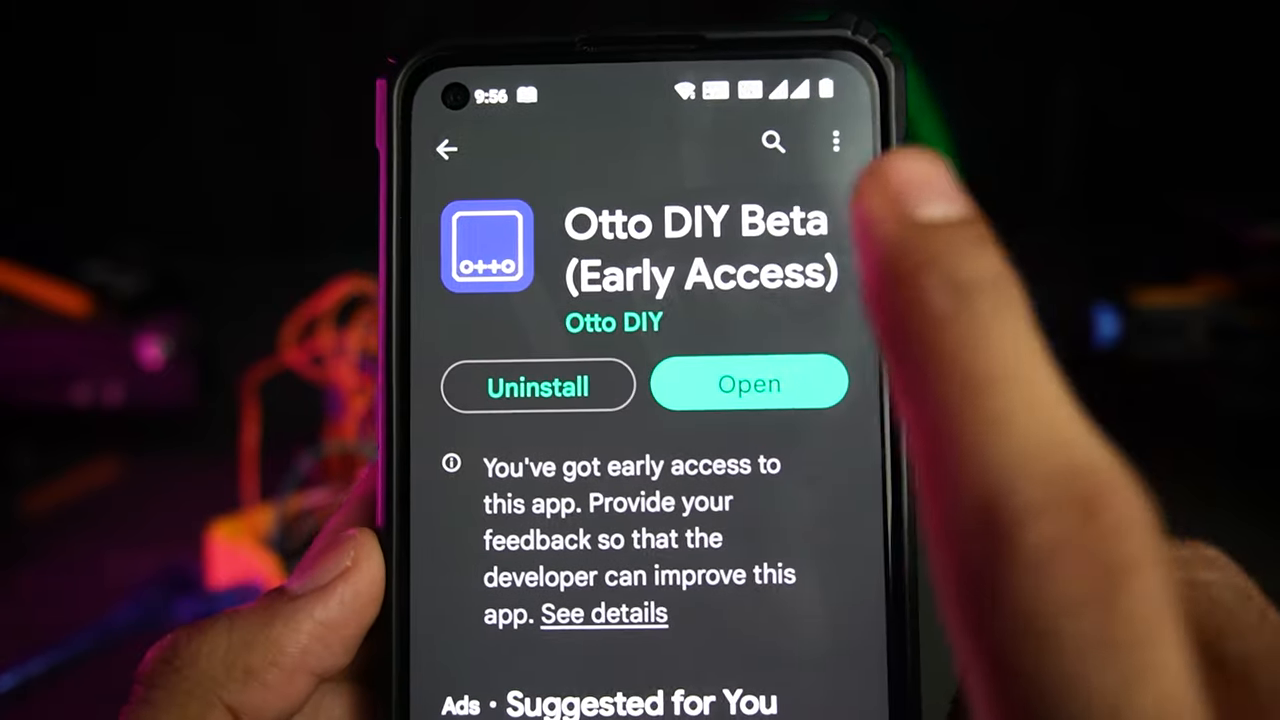
# Launch Otto DIY Beta from its store page and enable Bluetooth to connect to the robot
pyautogui.click(748, 384)
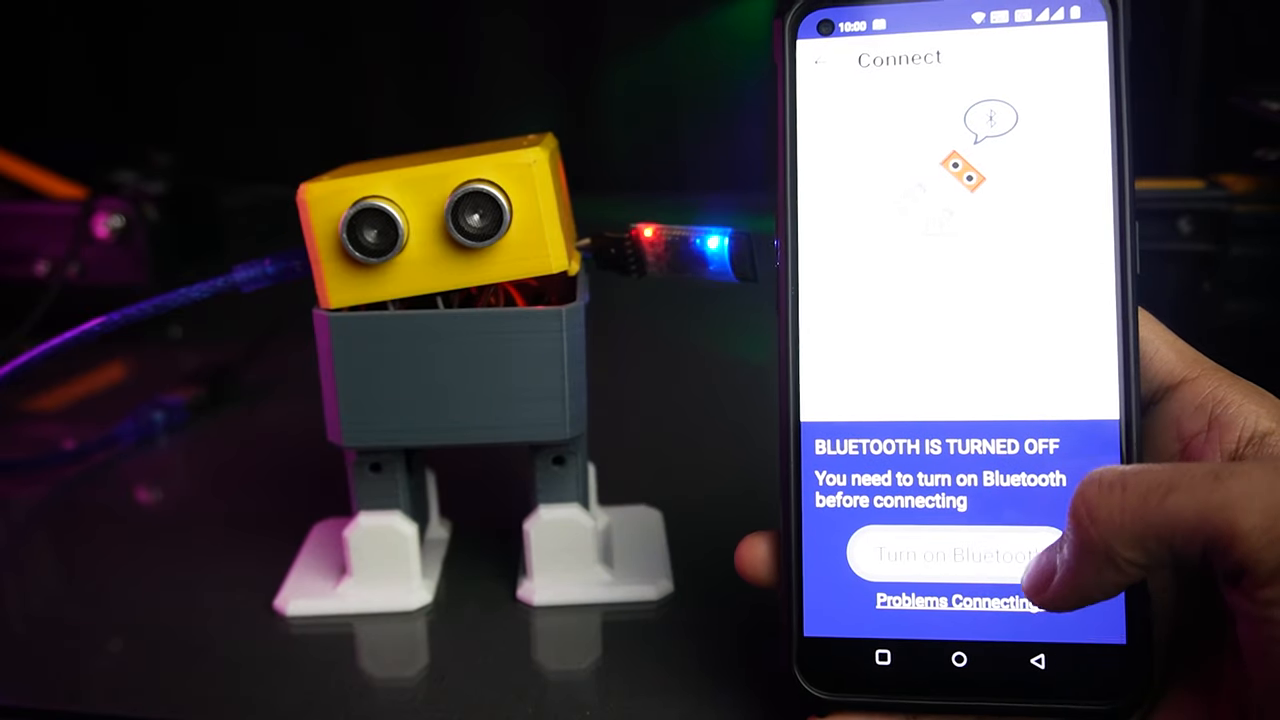
pyautogui.click(956, 556)
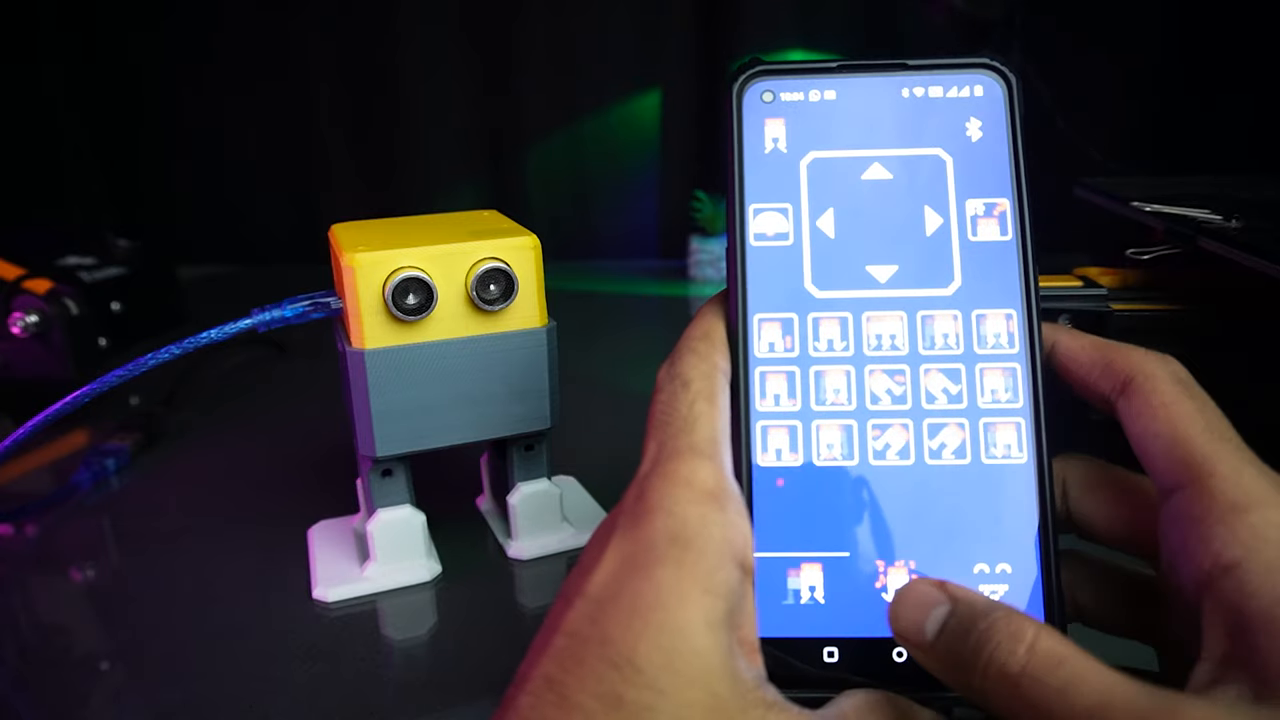
# Switch to the second move set and trigger a move on the connected Otto robot
pyautogui.click(896, 588)
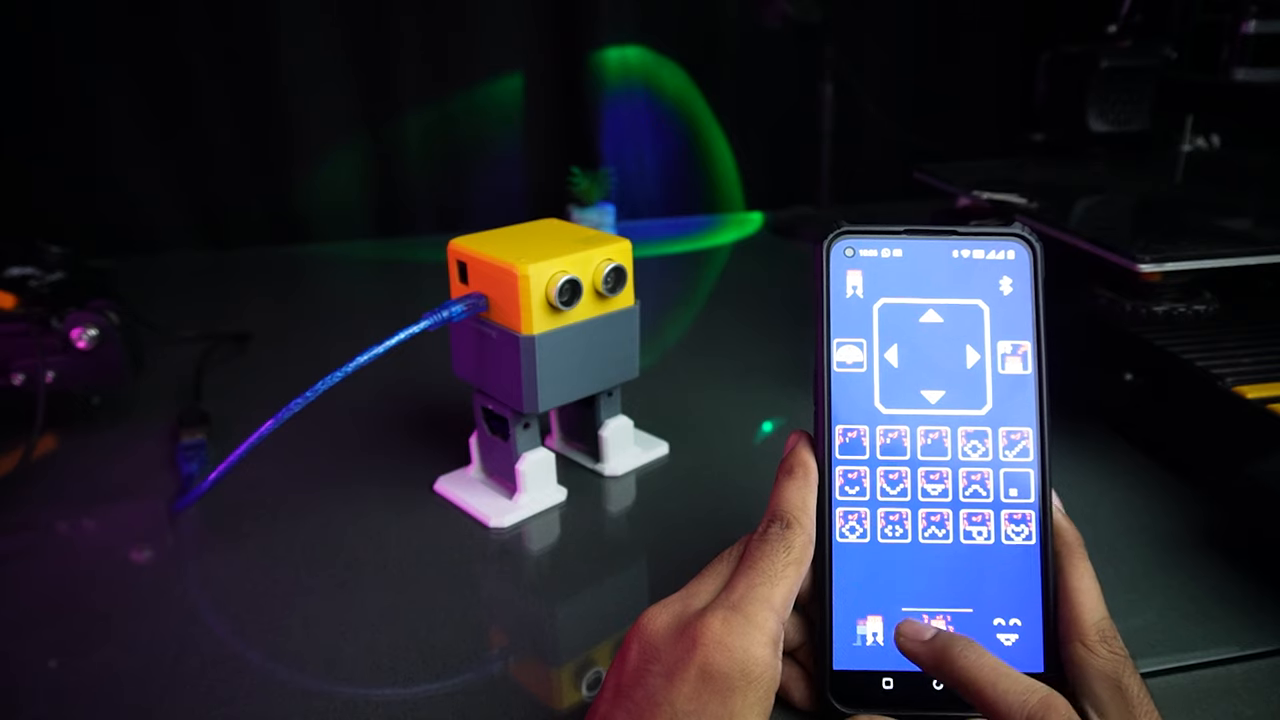
pyautogui.click(938, 628)
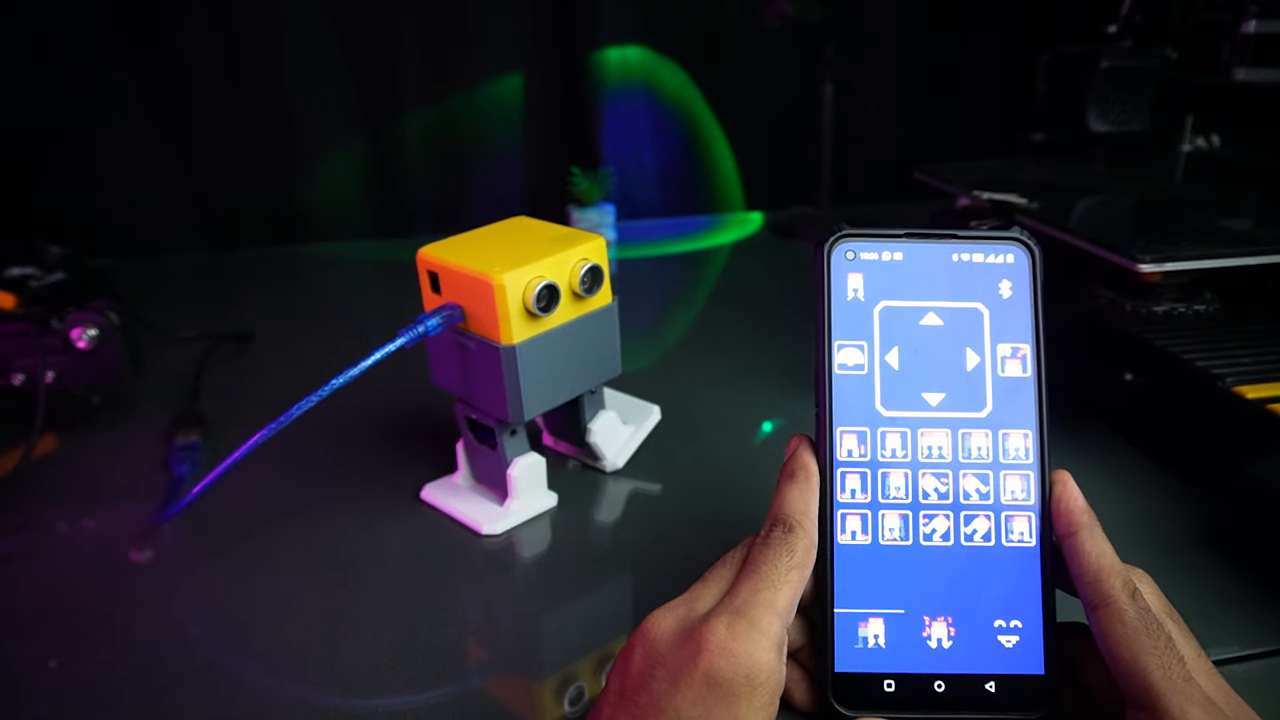